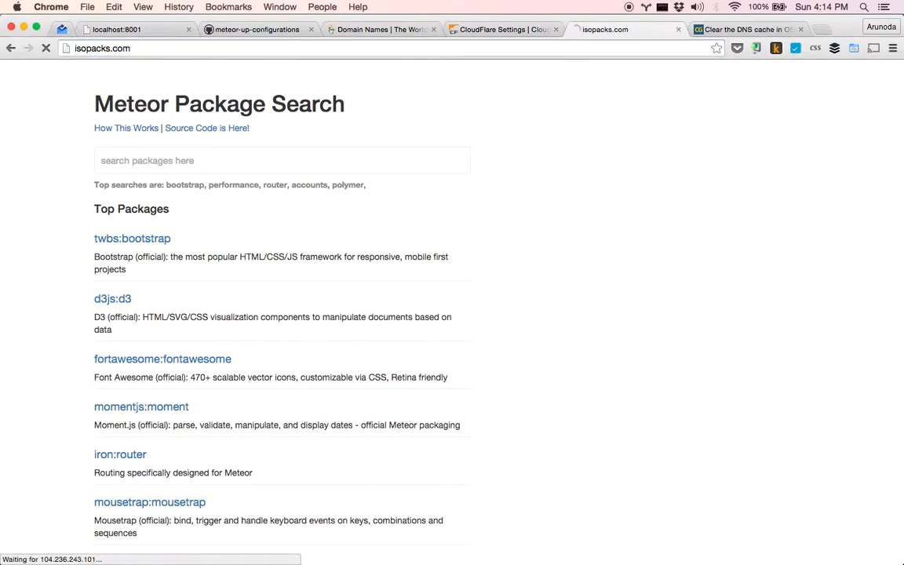
Search Meteor Package Search for "fast render" so meteorhacks:fast-render tops the results
click(43, 49)
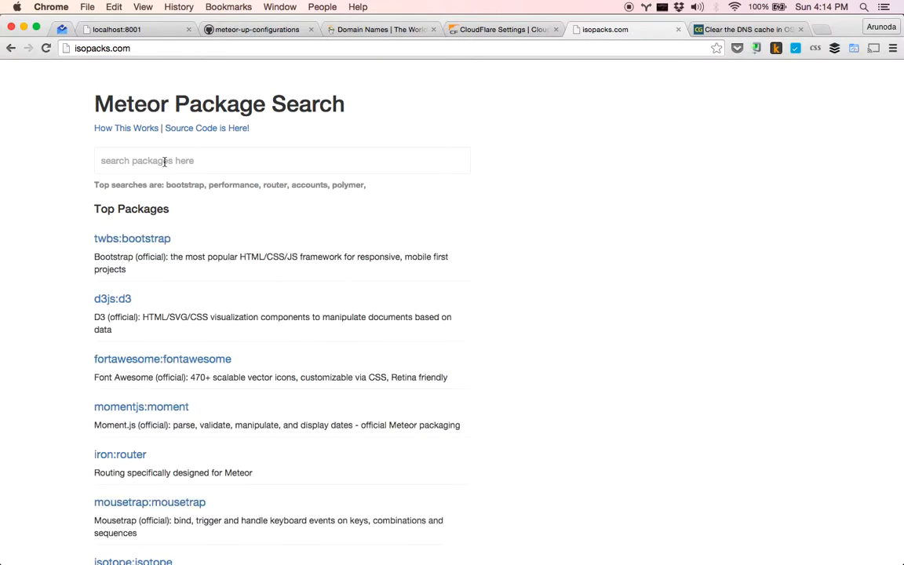
text(fast)
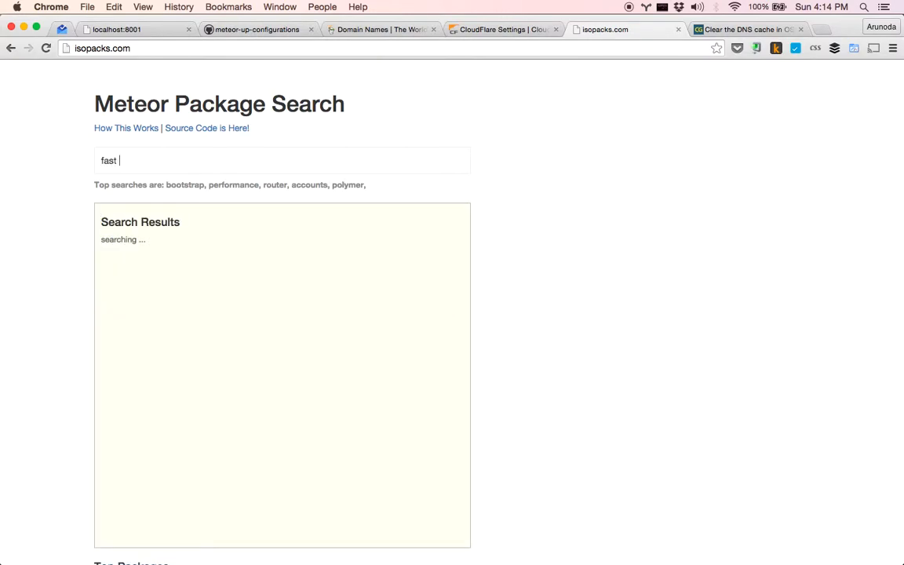
text(render)
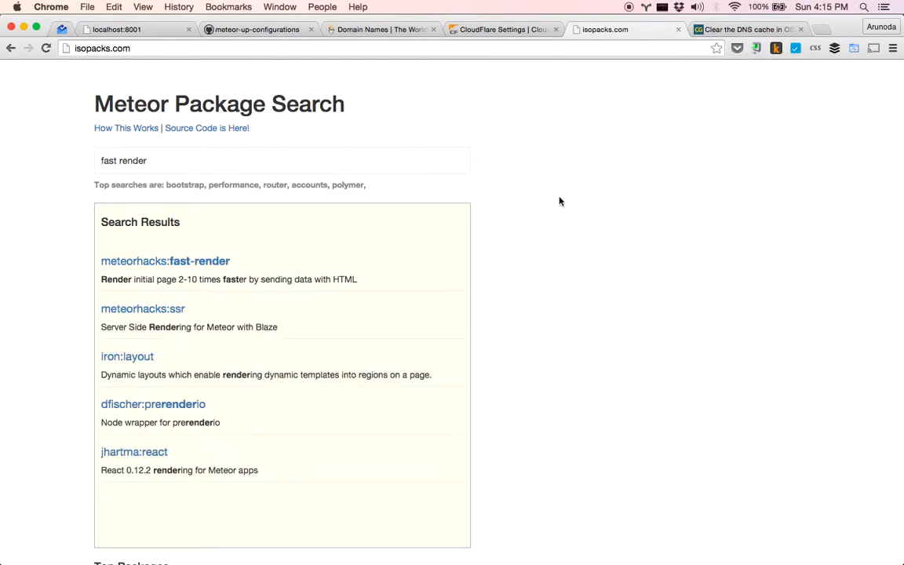
mouse_move(621, 390)
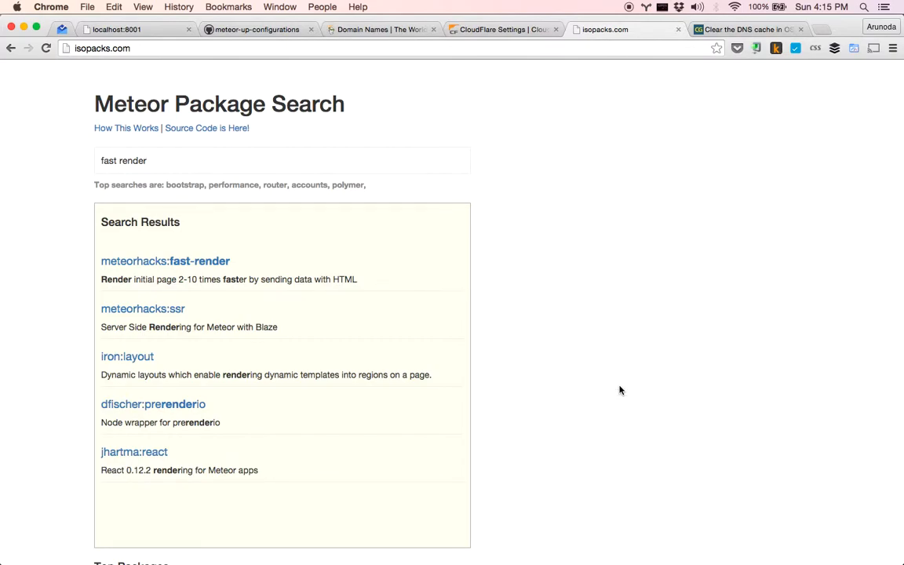
With DevTools' Network panel recording, search "arunoda" to capture the xhr and xhr_send POST requests
key(F12)
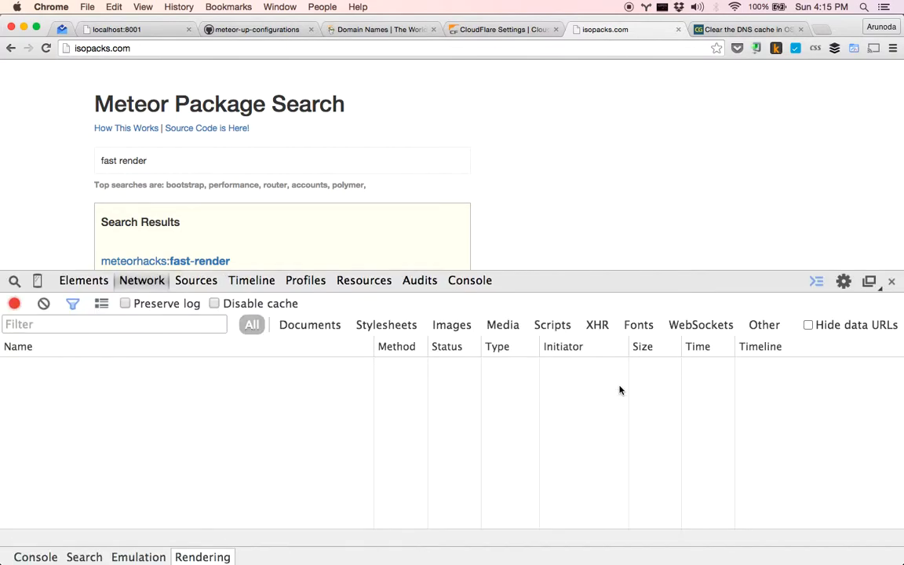
click(83, 280)
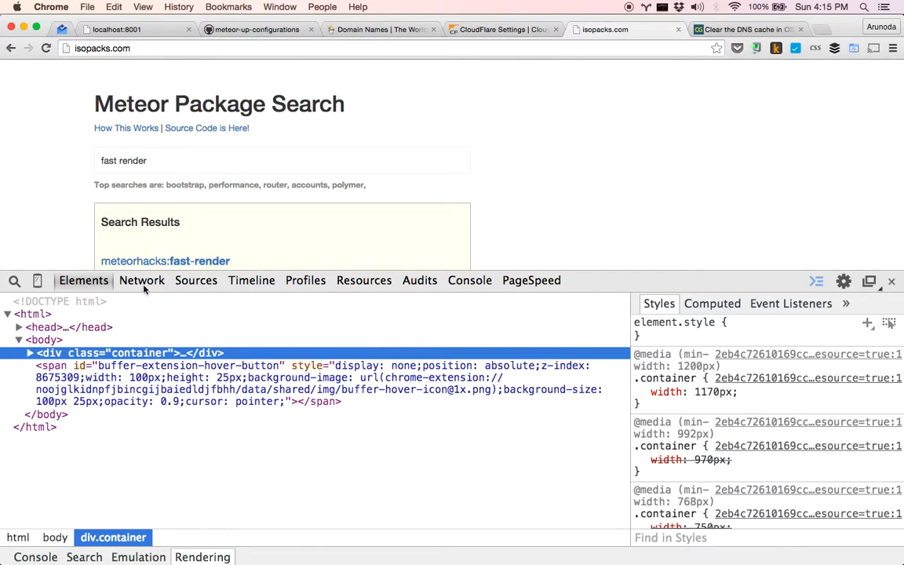
click(142, 280)
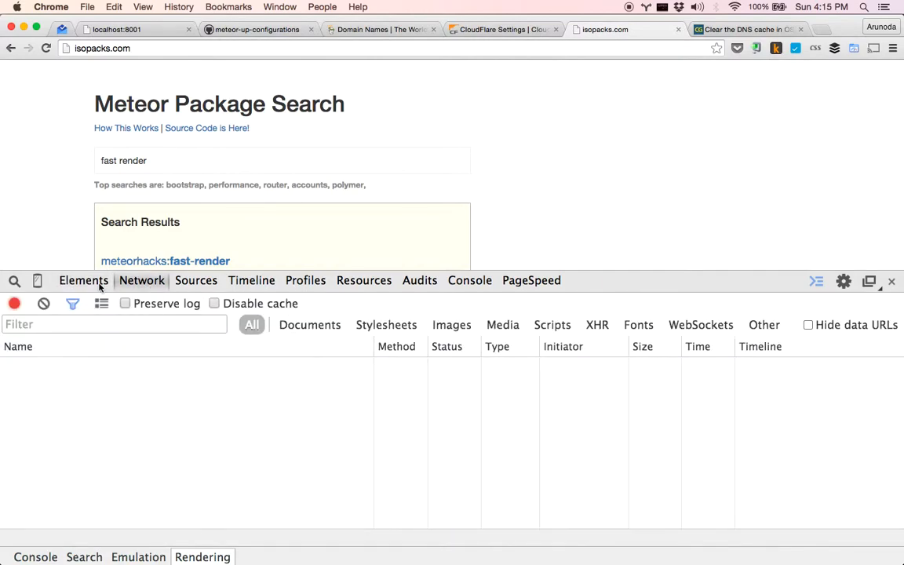
click(282, 160)
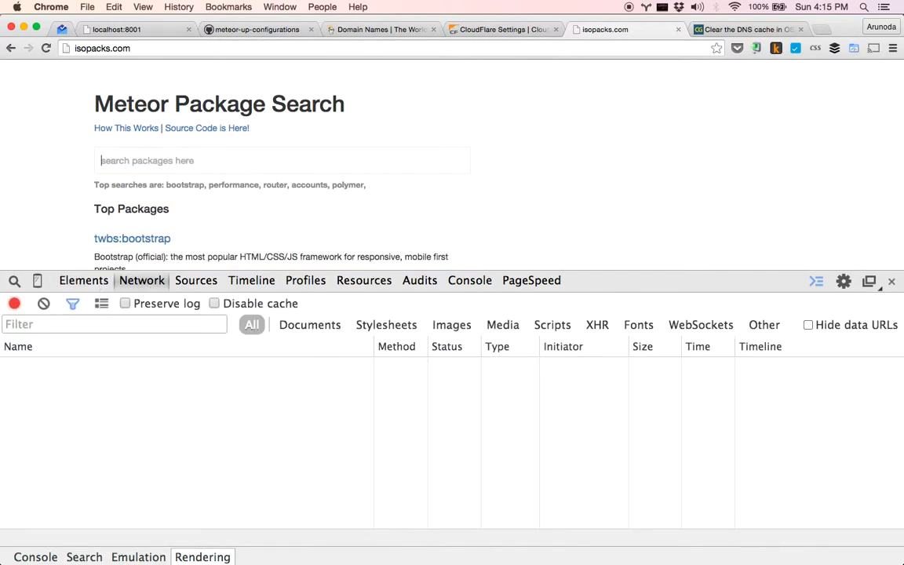
text(arunoda)
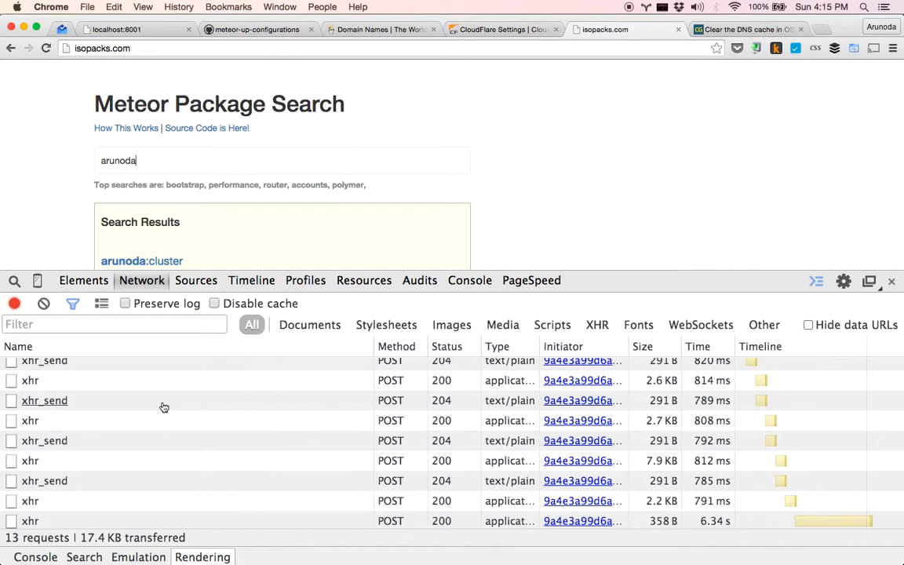
mouse_move(60, 408)
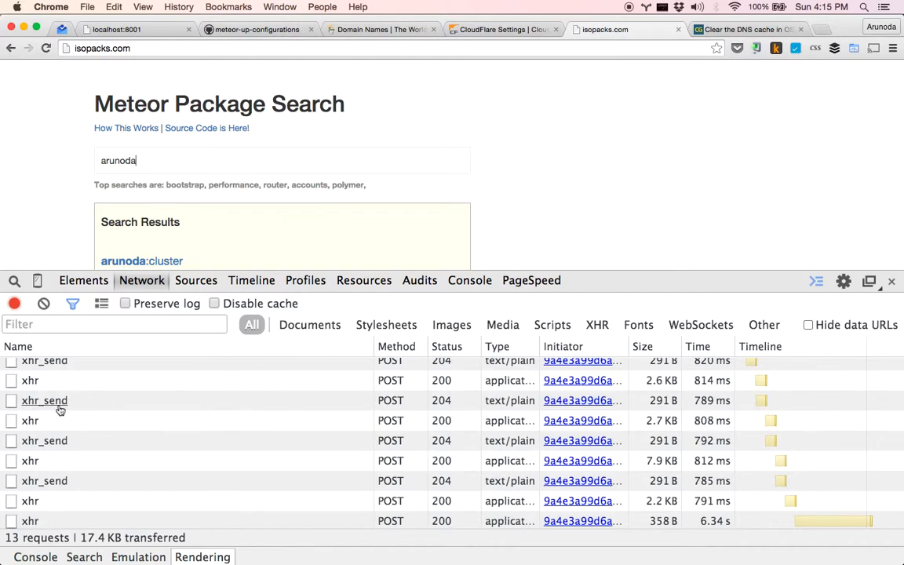
click(45, 400)
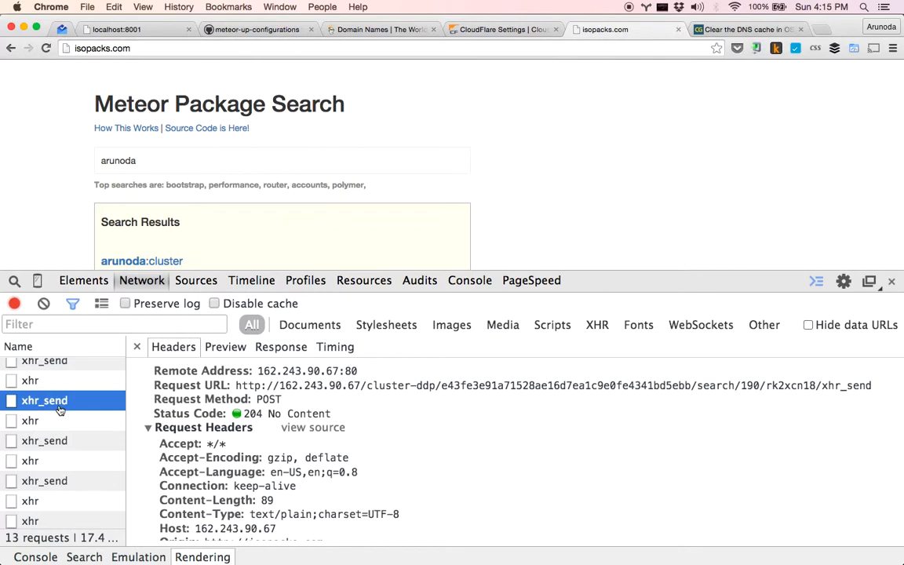
mouse_move(93, 408)
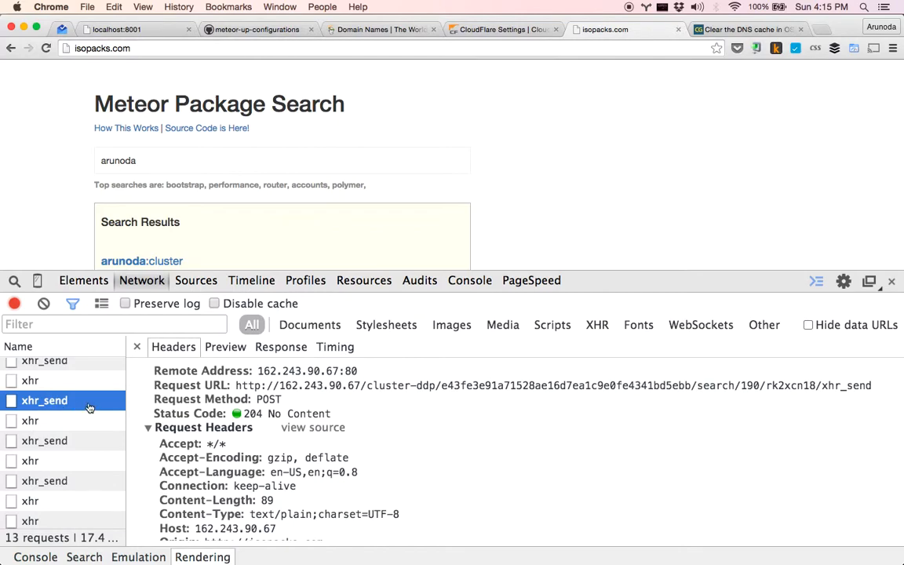
click(102, 47)
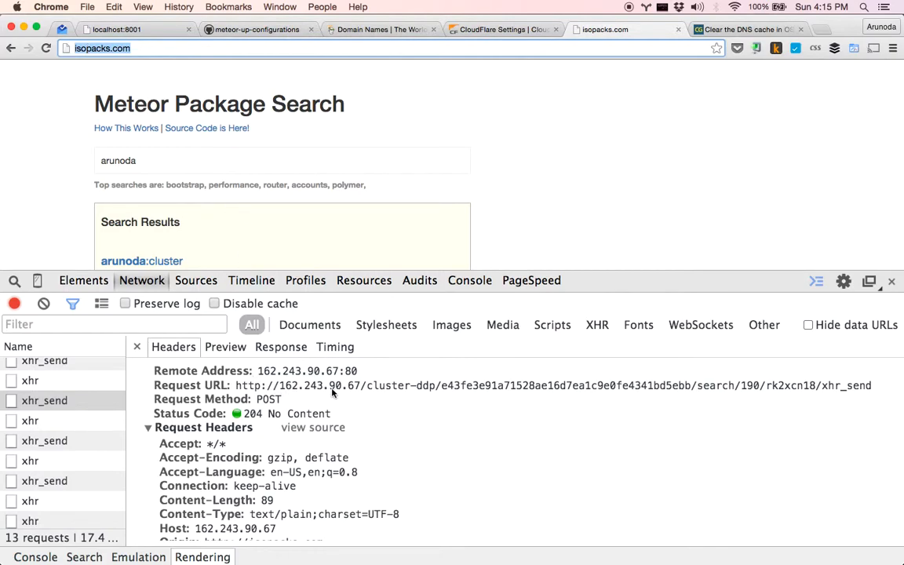
mouse_move(359, 390)
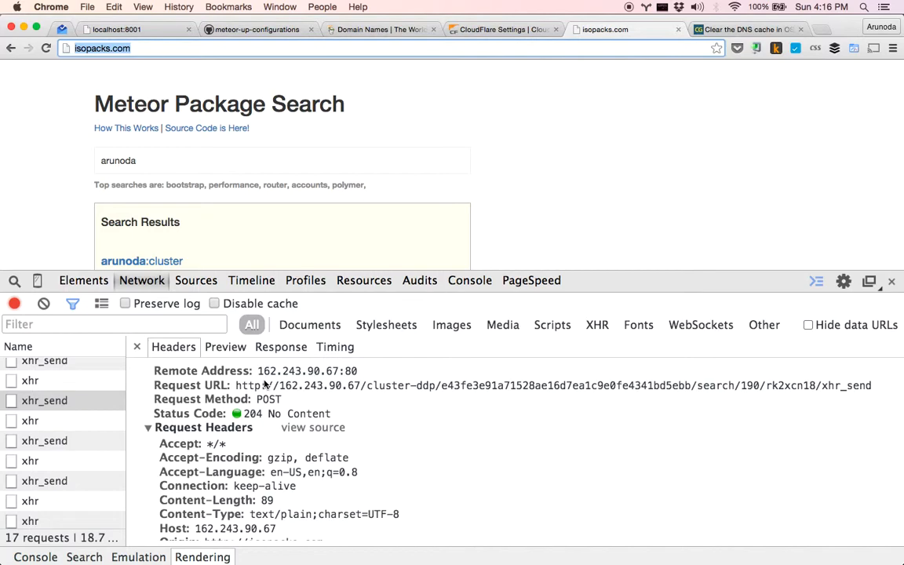
mouse_move(356, 394)
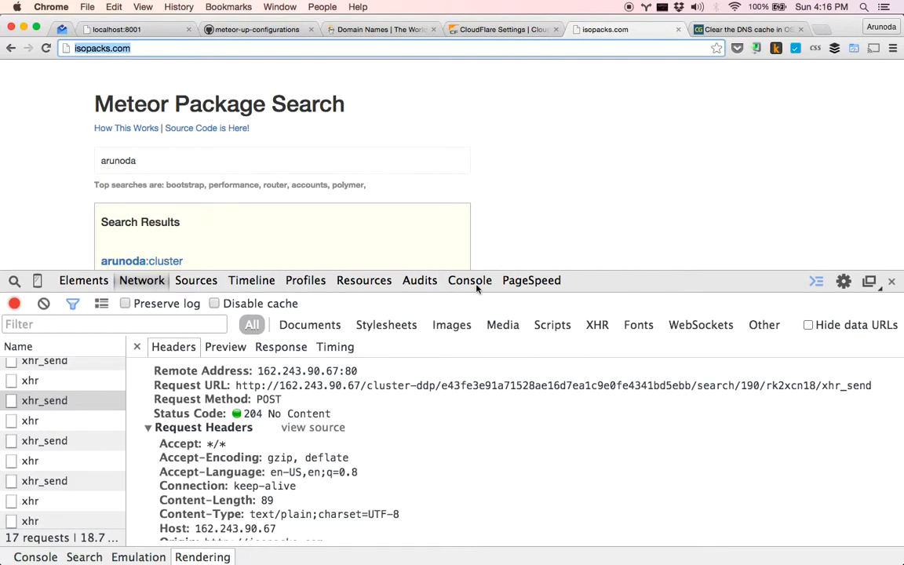
Show the Console's Mixed Content errors for isopacks.com over HTTPS, then switch to the CloudFlare settings
click(469, 280)
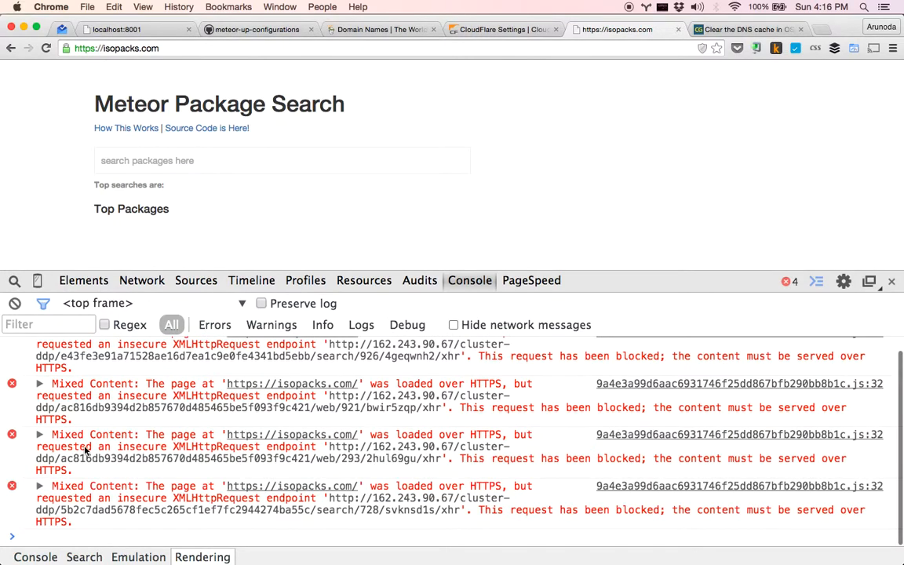
mouse_move(265, 383)
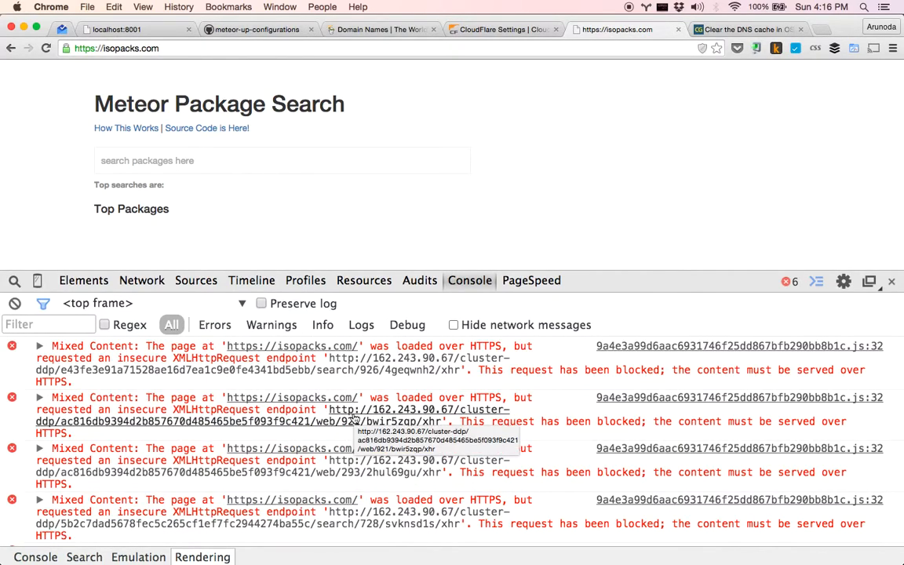
mouse_move(334, 435)
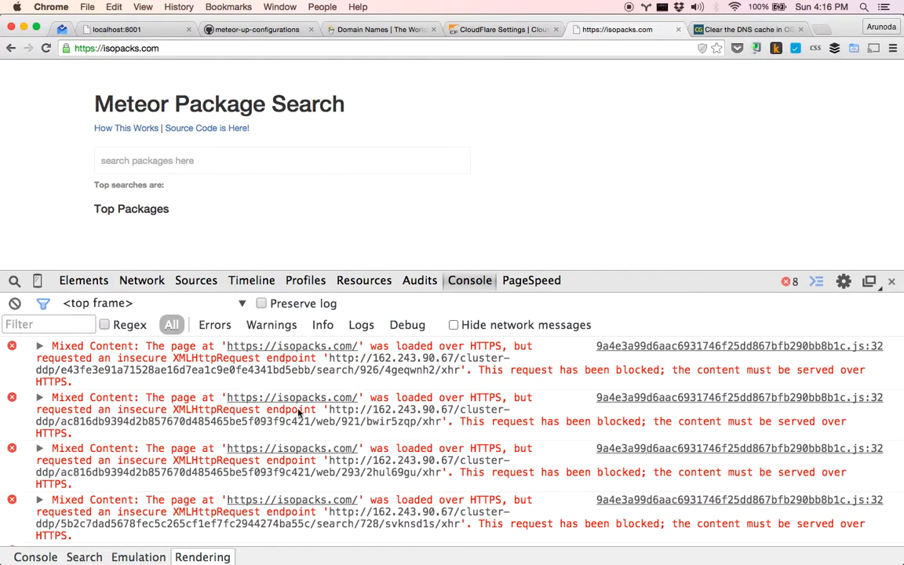
click(502, 29)
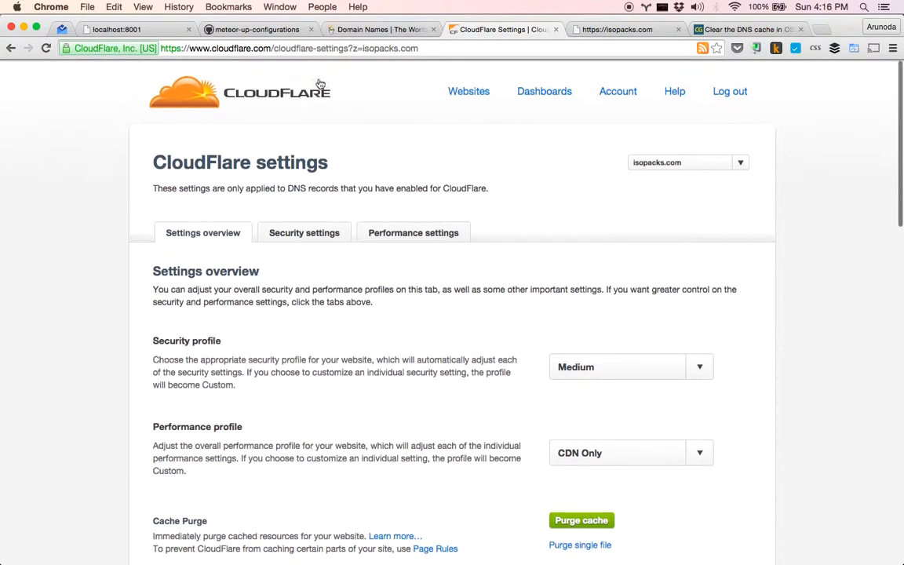
In CloudFlare DNS for isopacks.com, add an A record "one" pointing to 104.236.243.101
click(203, 232)
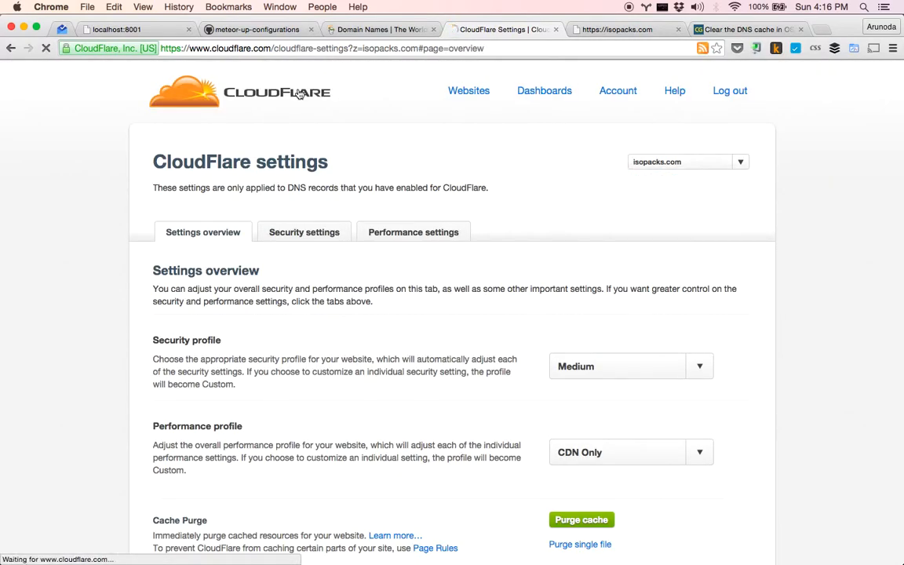
click(468, 90)
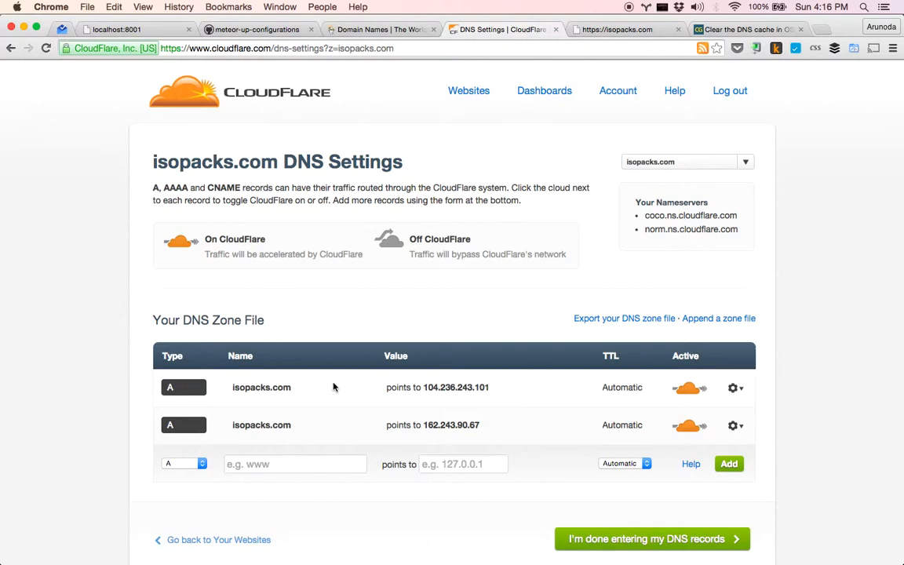
text(one)
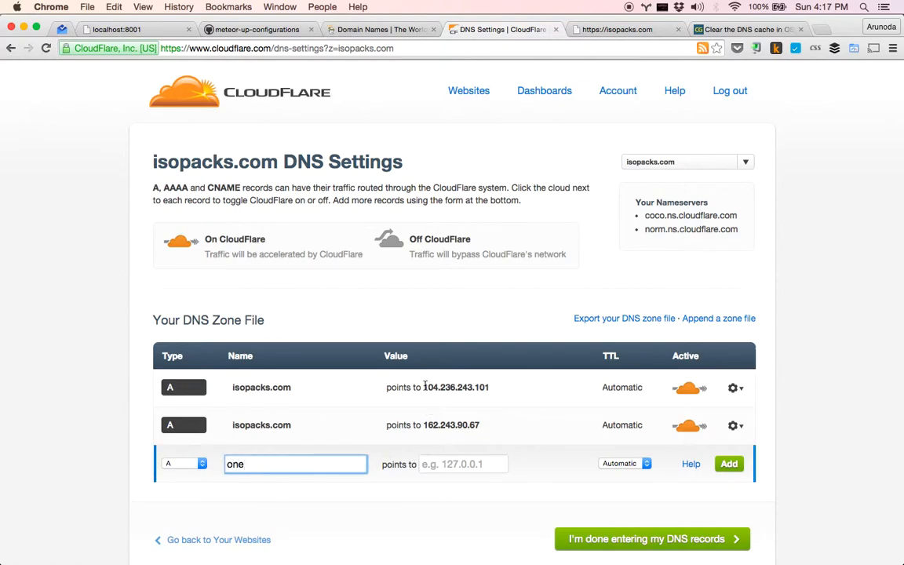
click(728, 464)
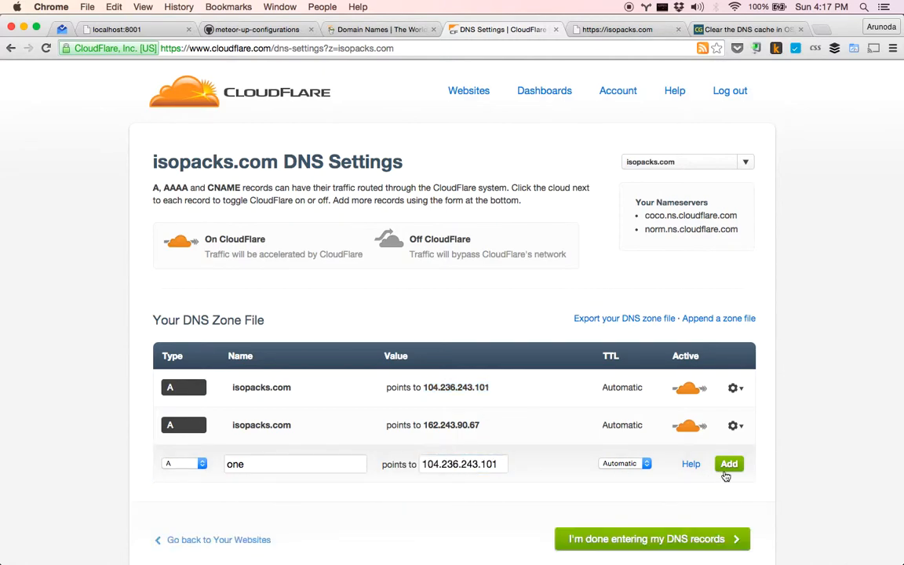
click(728, 463)
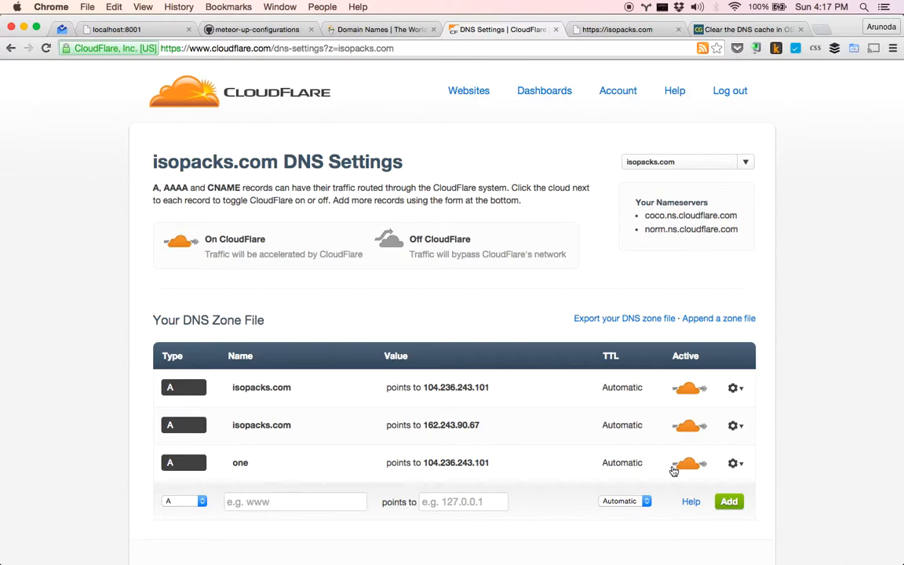
Add a second A record "two" pointing to 104.236.243.101 and select the isopacks.com domain name
click(295, 502)
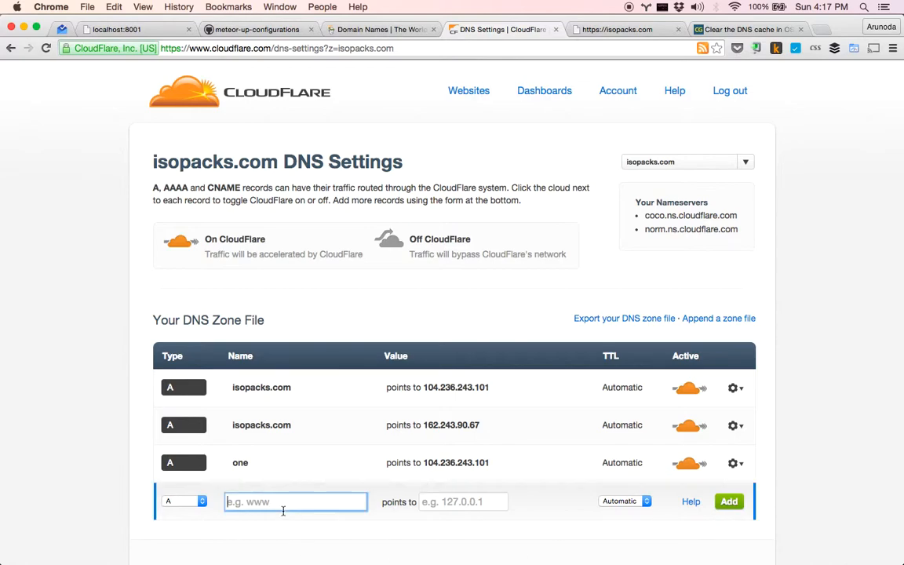
text(two)
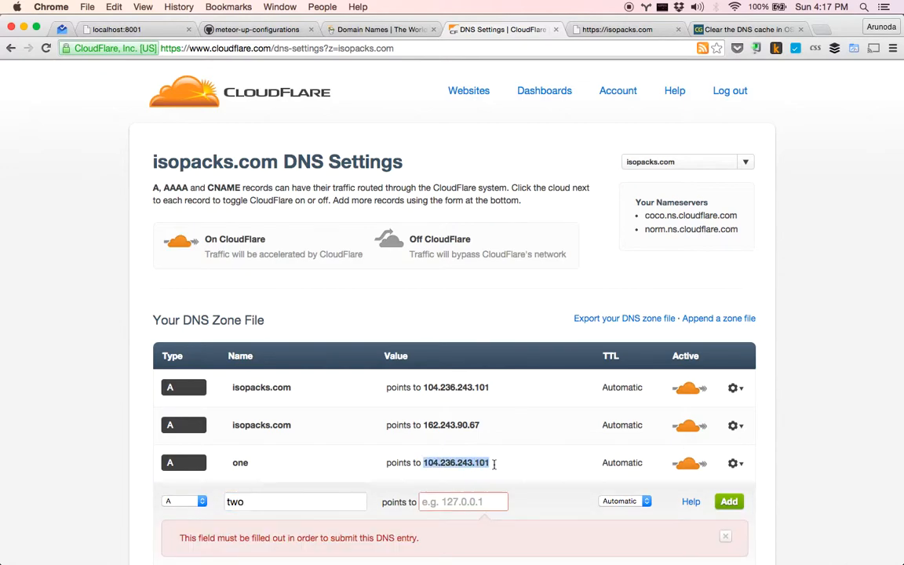
text(104.236.243.101)
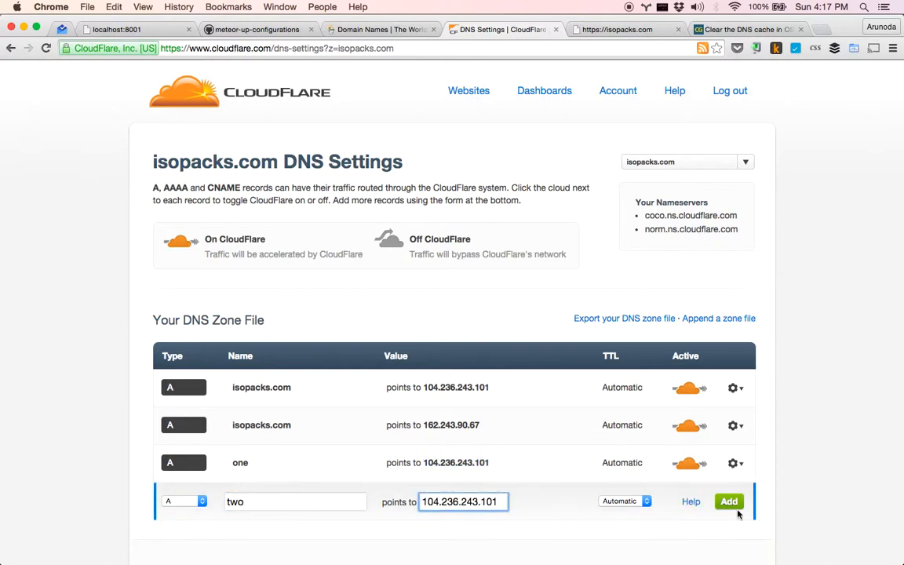
click(731, 501)
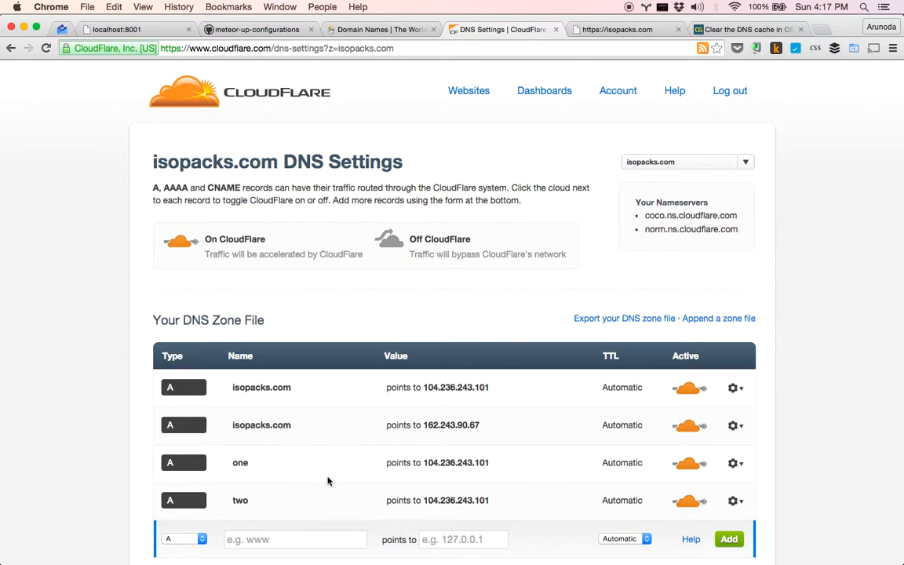
mouse_move(302, 410)
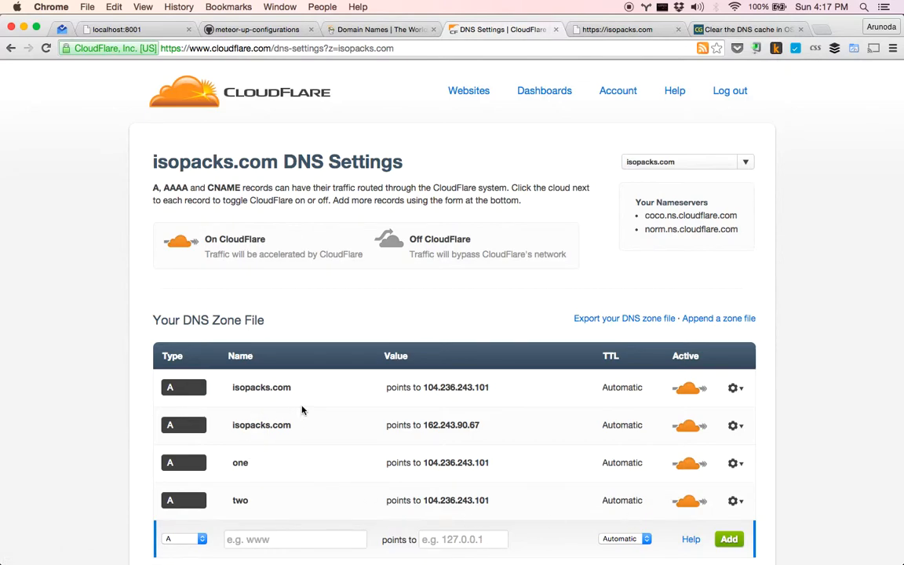
mouse_move(303, 436)
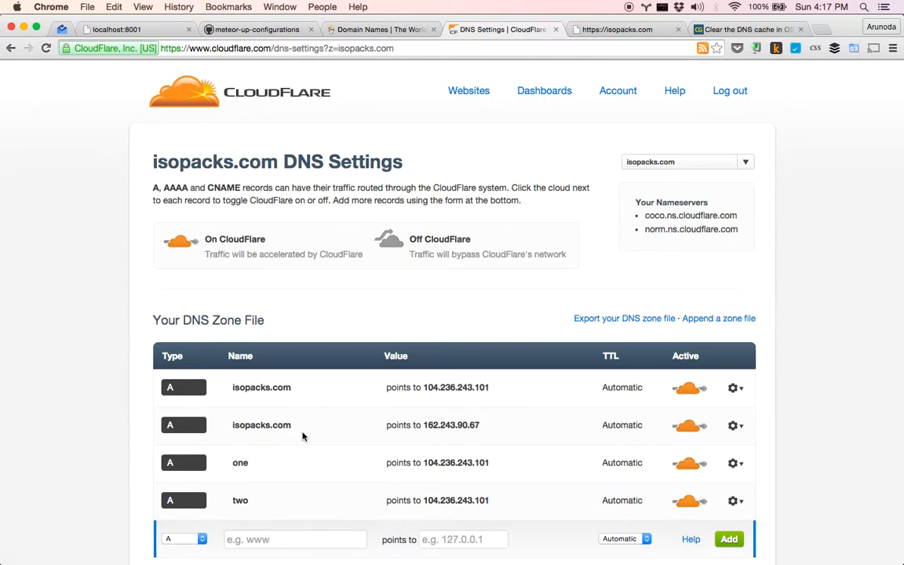
mouse_move(296, 429)
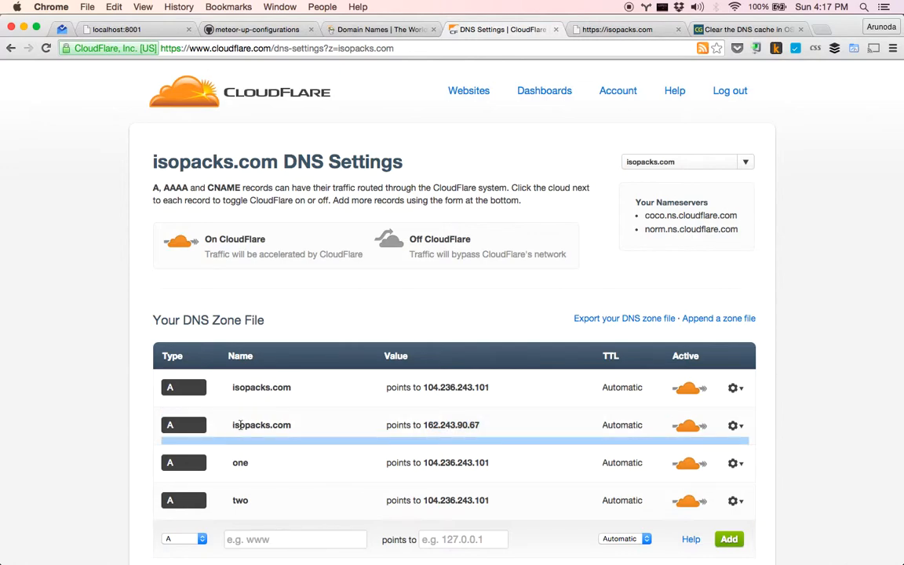
double_click(239, 424)
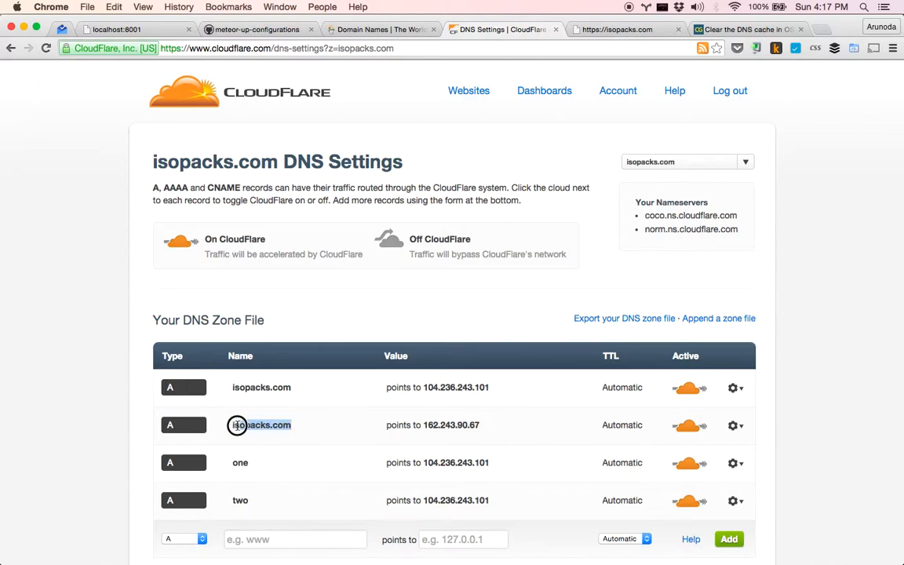
double_click(262, 425)
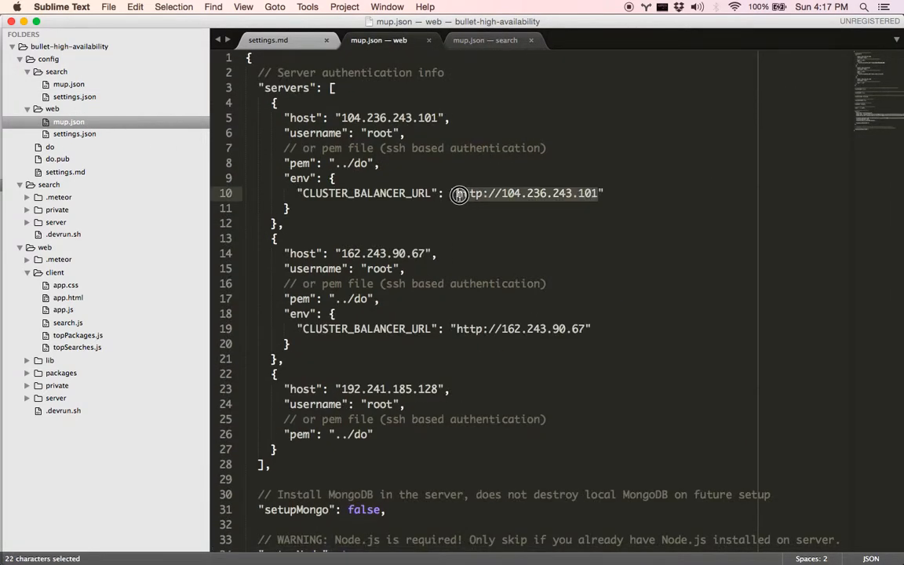
click(482, 193)
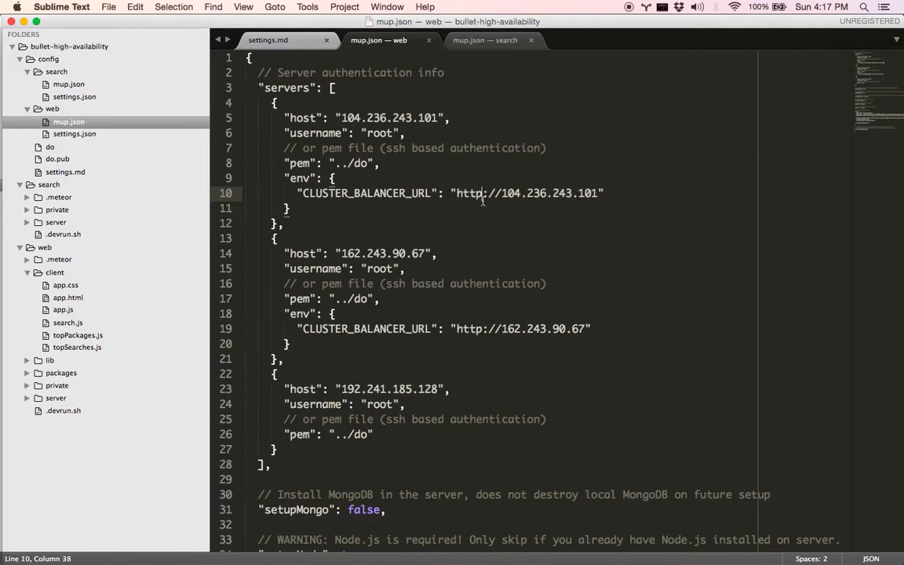
text(https://d)
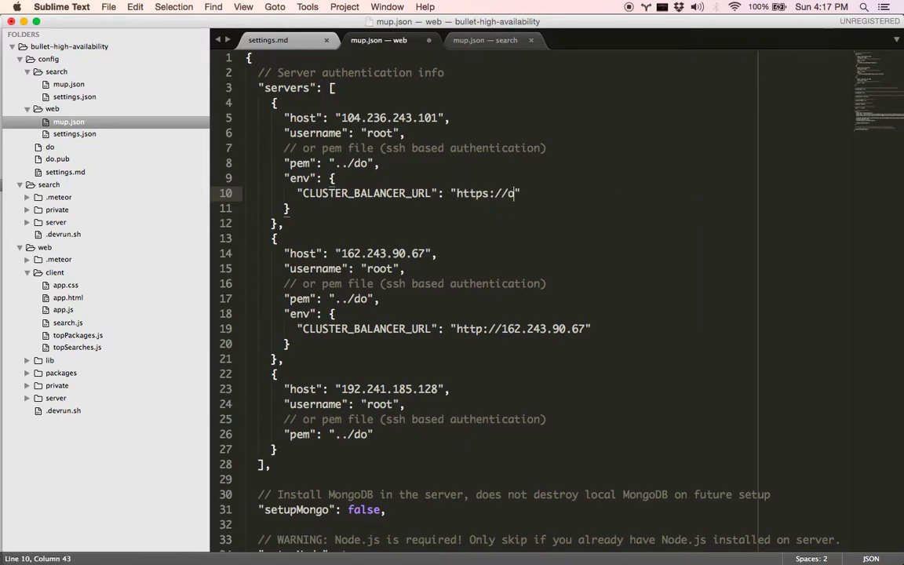
text(ne.isopacks.com)
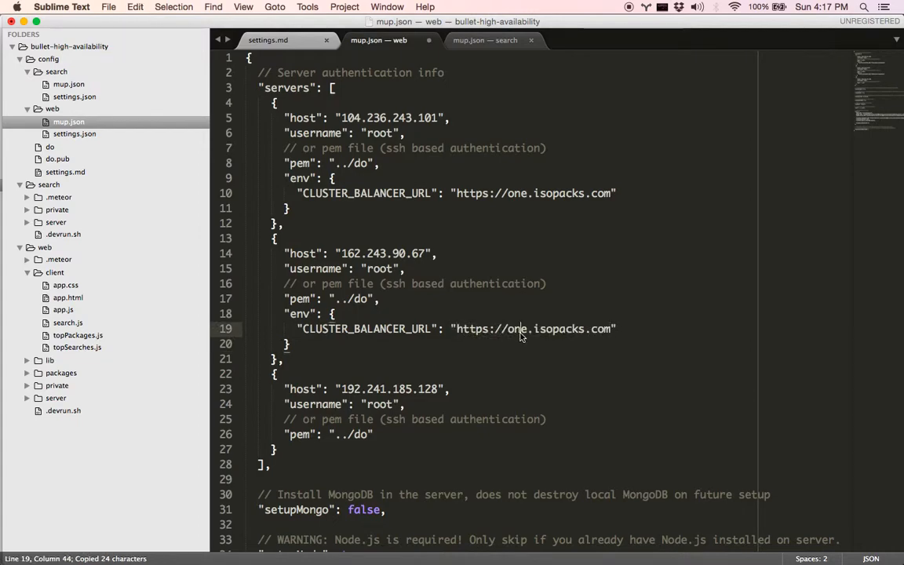
text(two)
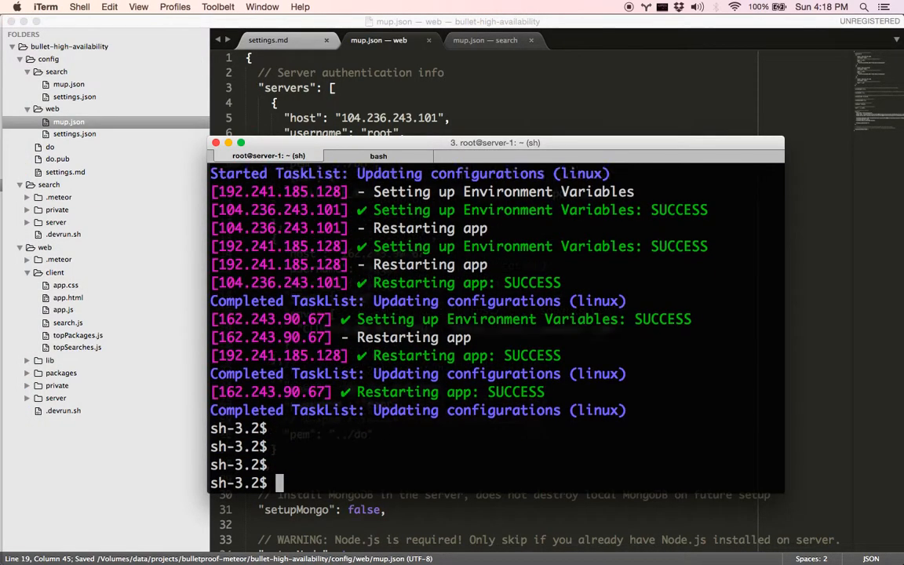
Run mup reconfigure in iTerm to push the new balancer URLs to the web servers
text(mup d)
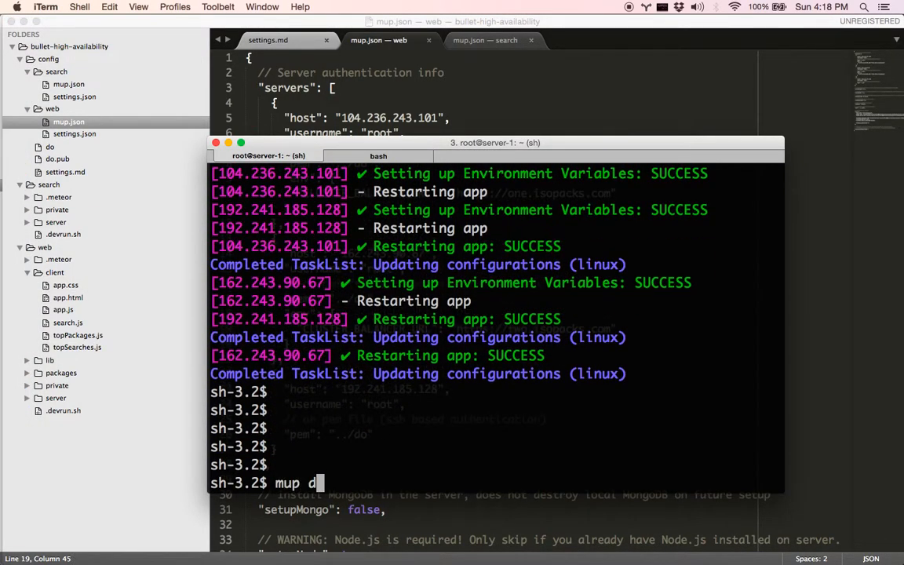
text(re)
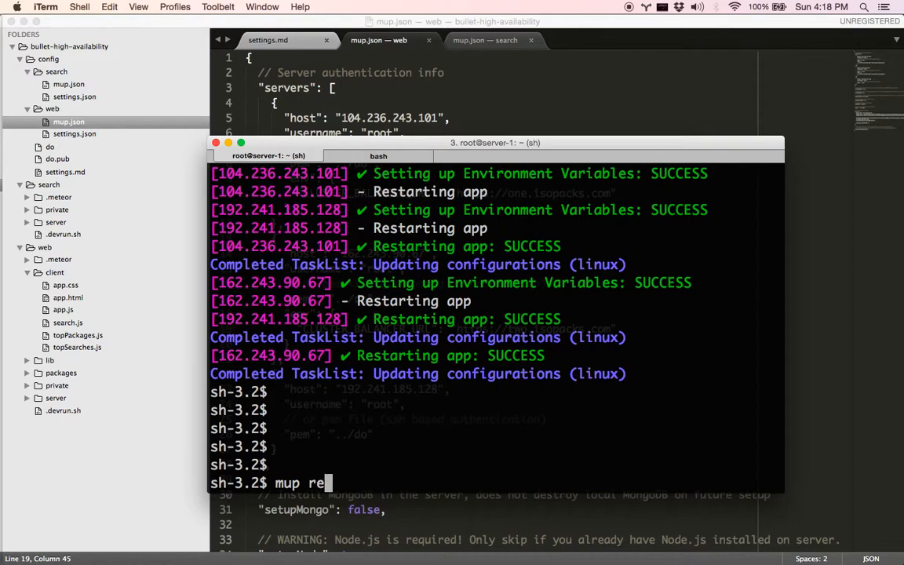
key(Enter)
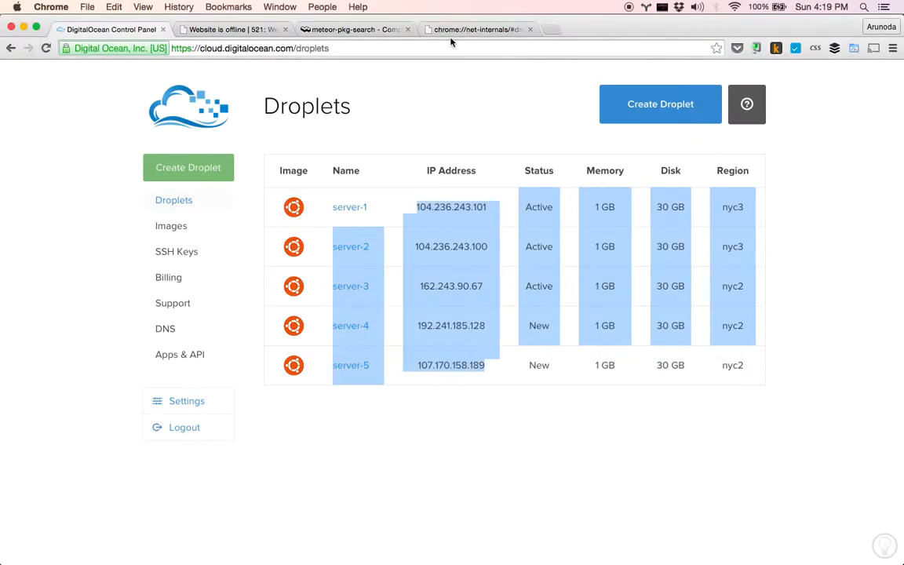
On isopacks.com over HTTPS, search "fast render" and confirm results list meteorhacks:fast-render first
click(485, 30)
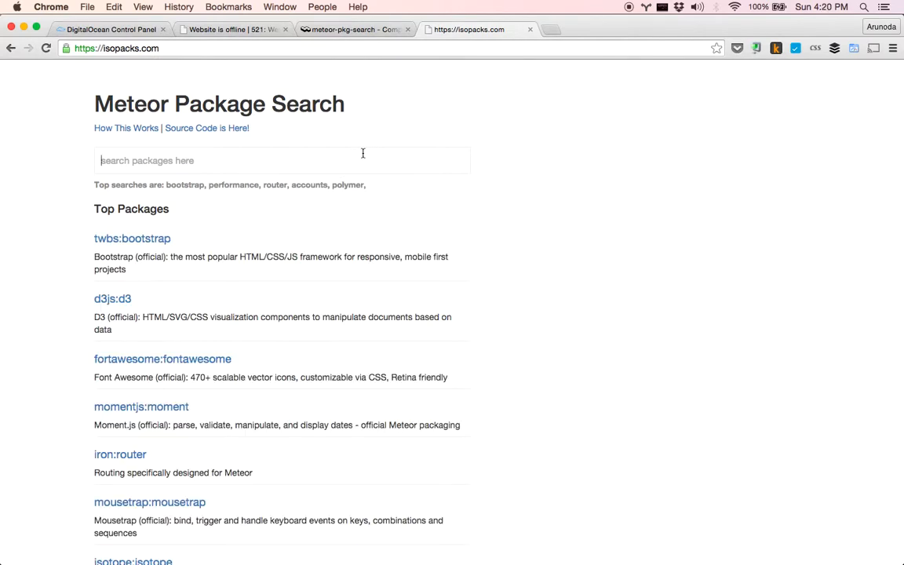
scroll(down, 3)
text(fast rend)
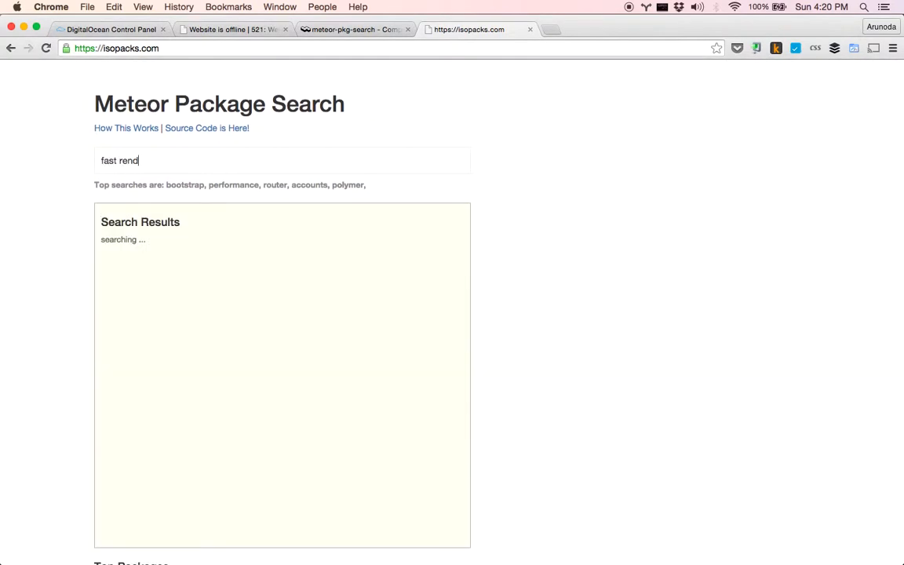
text(er)
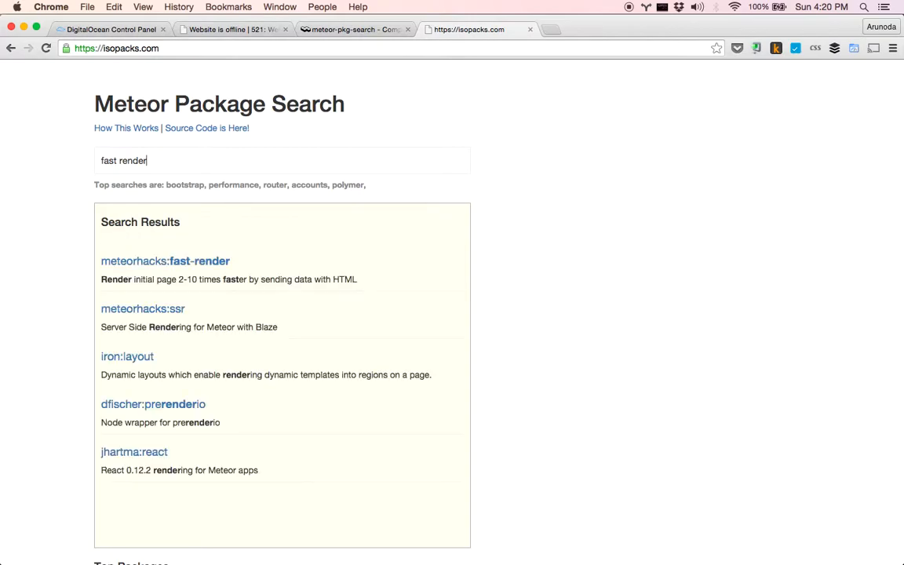
mouse_move(632, 437)
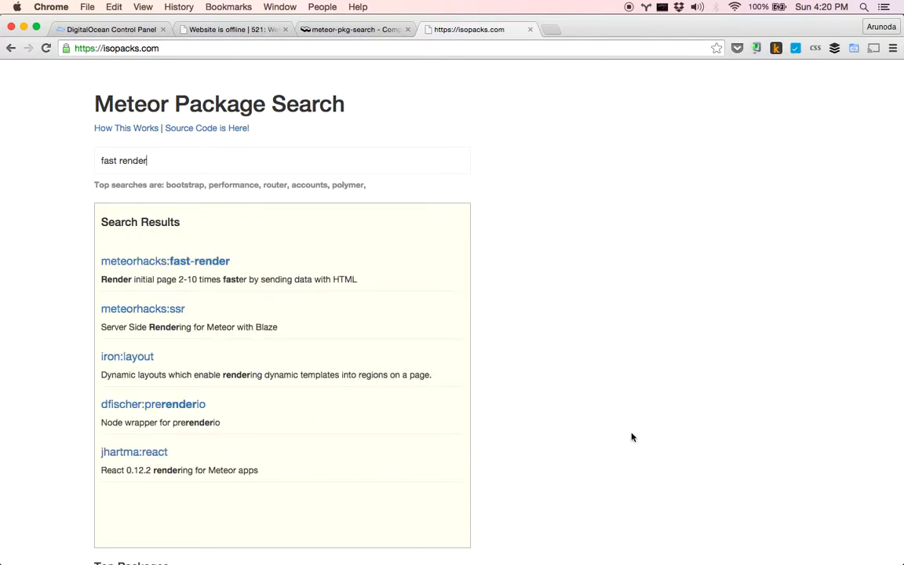
right_click(632, 437)
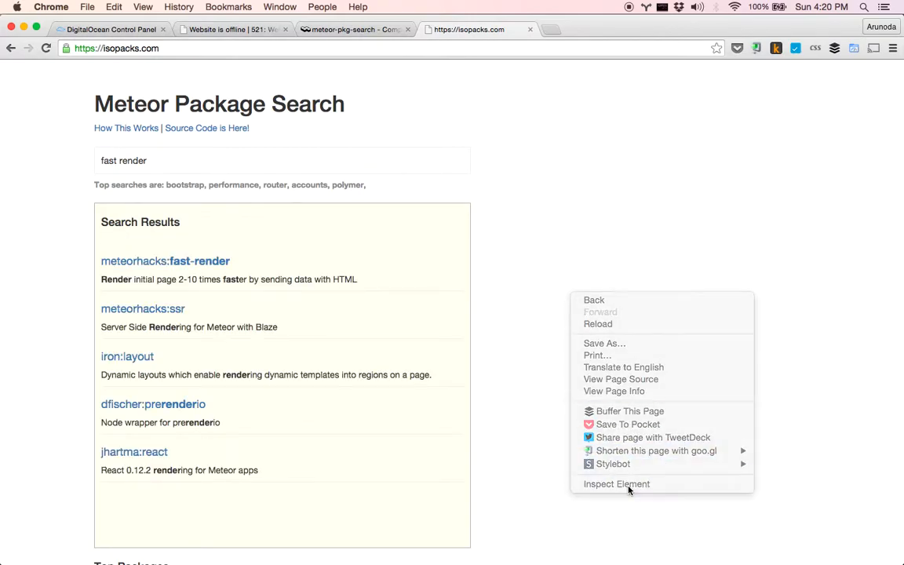
Inspect an "arunoda" search's xhr_send request confirming it goes over HTTPS to two.isopacks.com
click(614, 483)
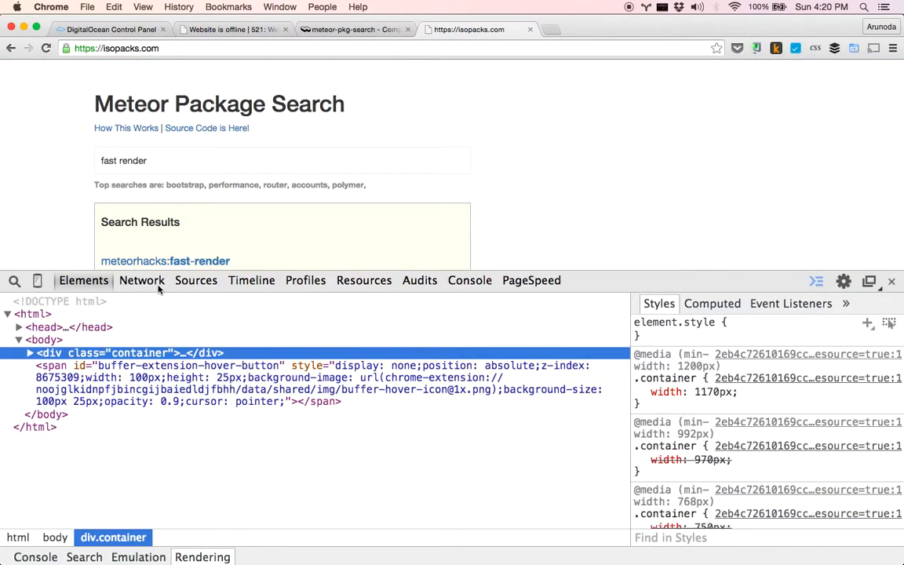
click(141, 280)
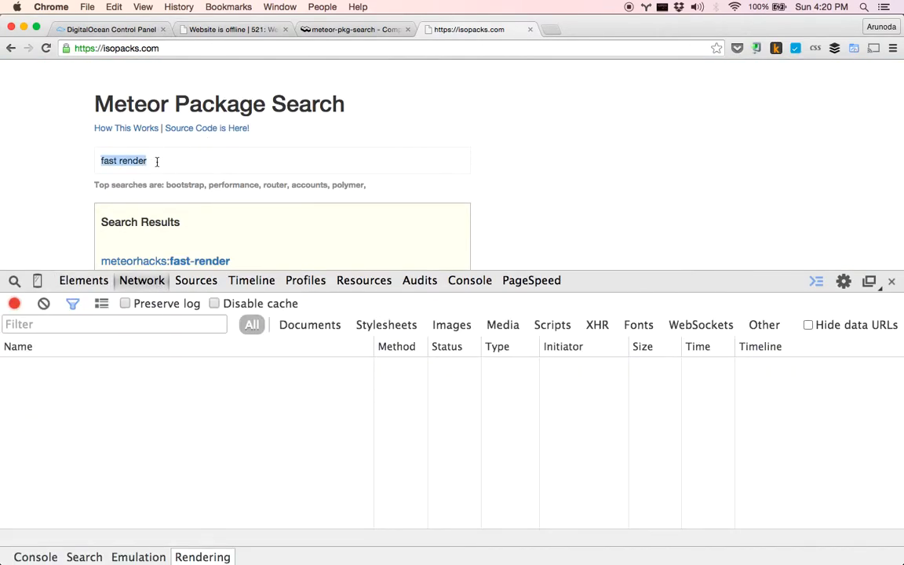
text(arunoda)
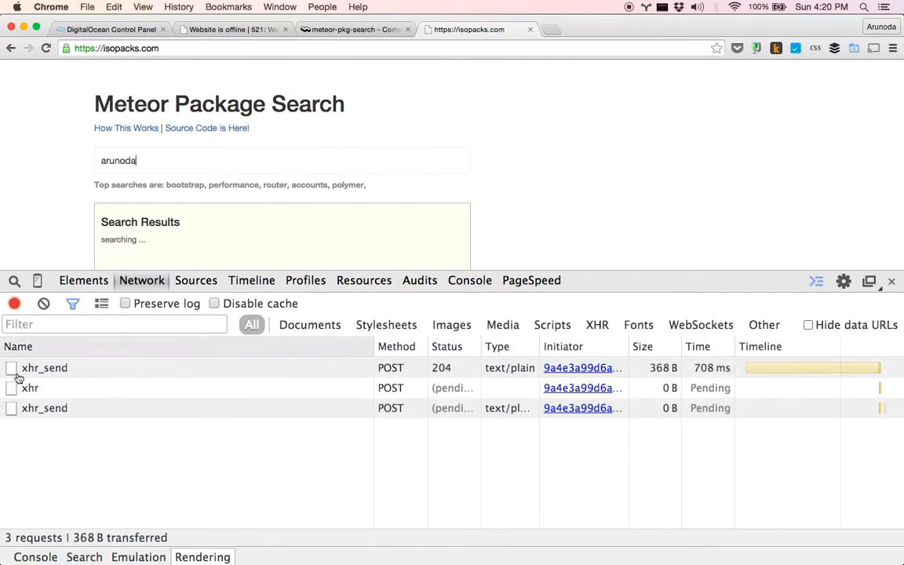
click(44, 368)
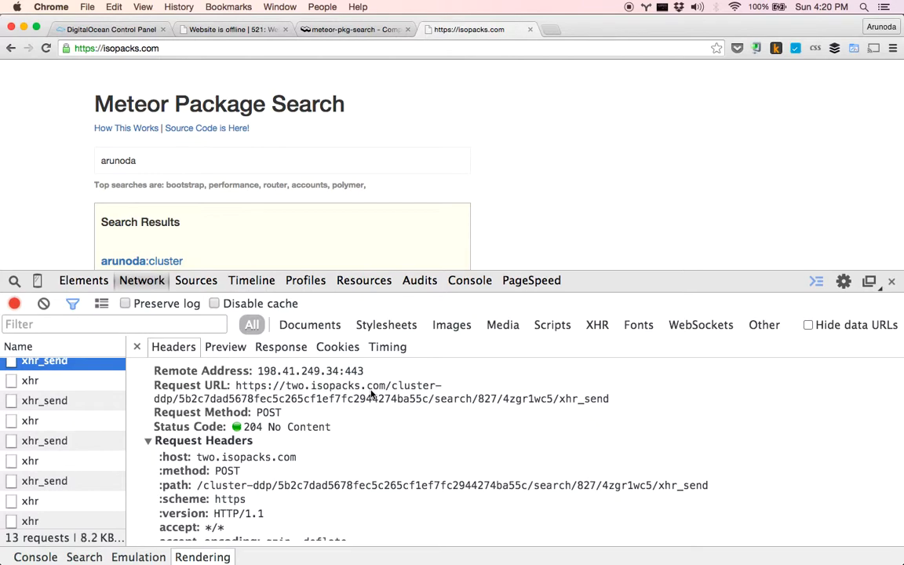
click(469, 280)
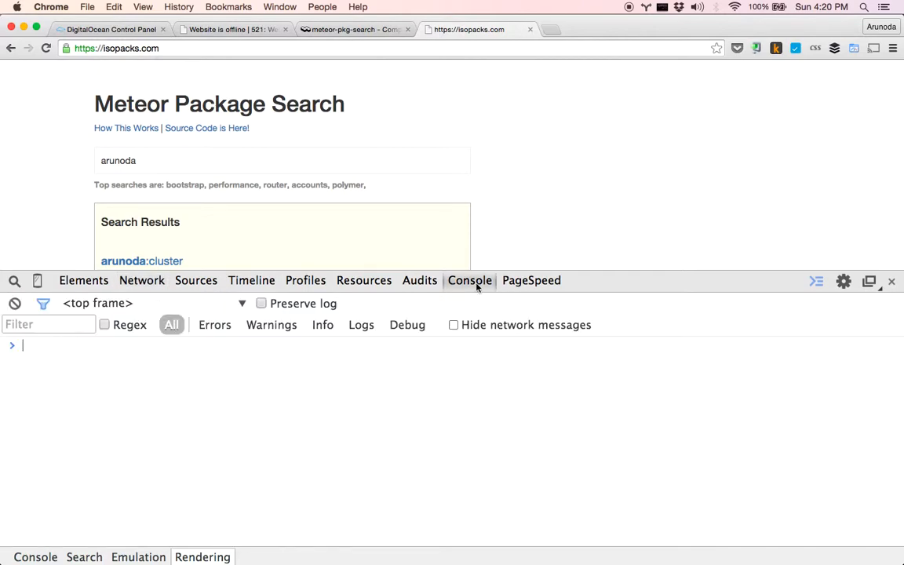
mouse_move(666, 272)
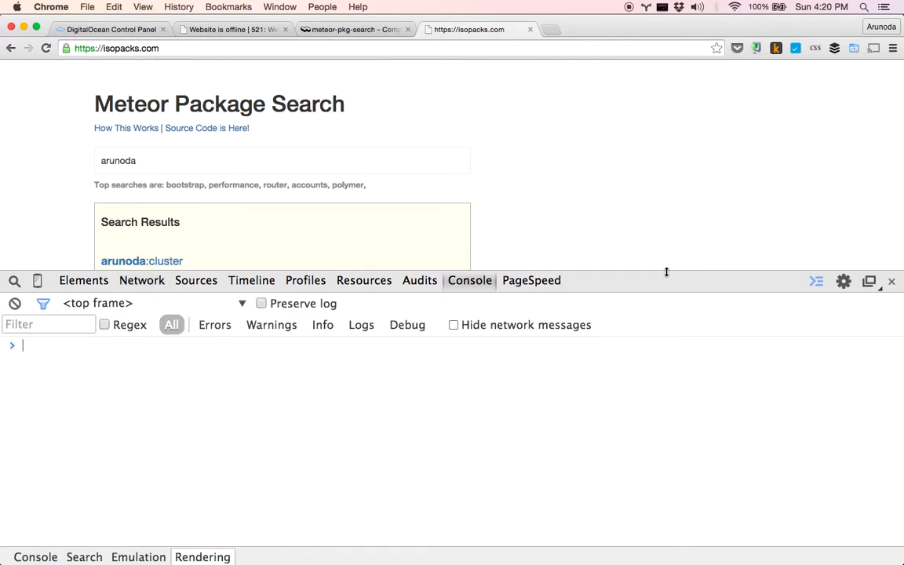